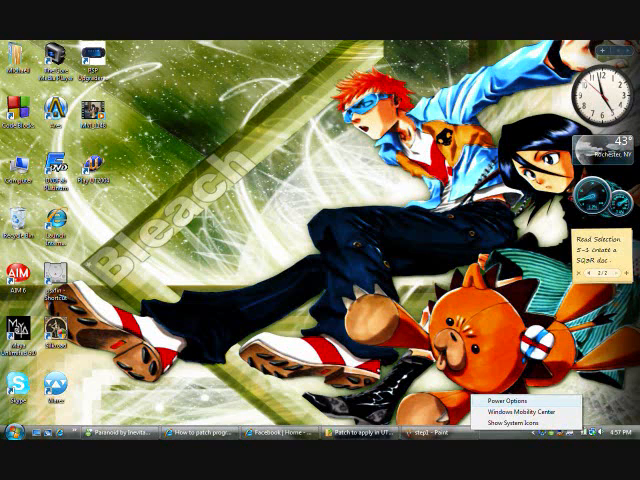
# Show the Power Options window listing the available power plans from the battery icon.
pyautogui.click(494, 396)
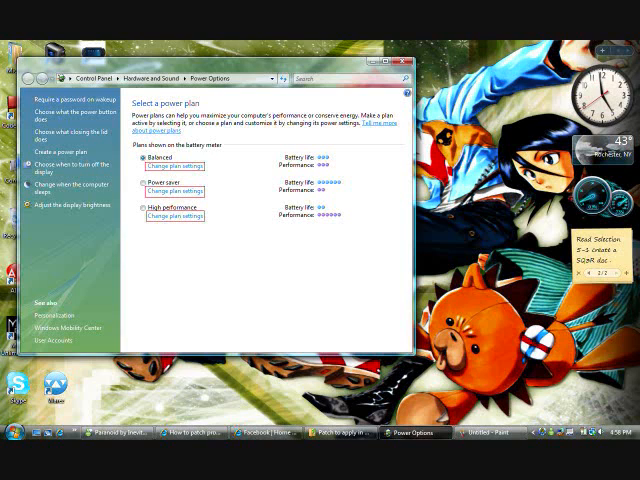
# Reach the Balanced plan's advanced power settings dialog with processor power management shown.
pyautogui.click(172, 166)
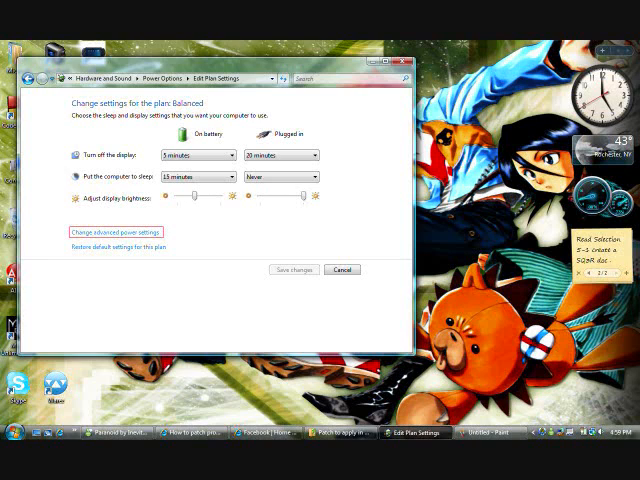
pyautogui.click(112, 232)
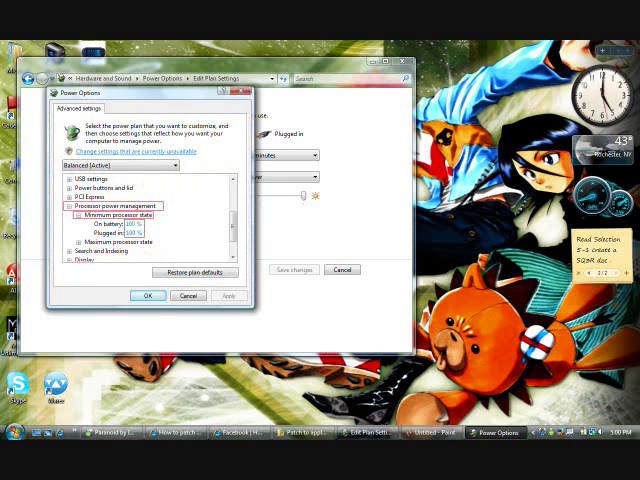